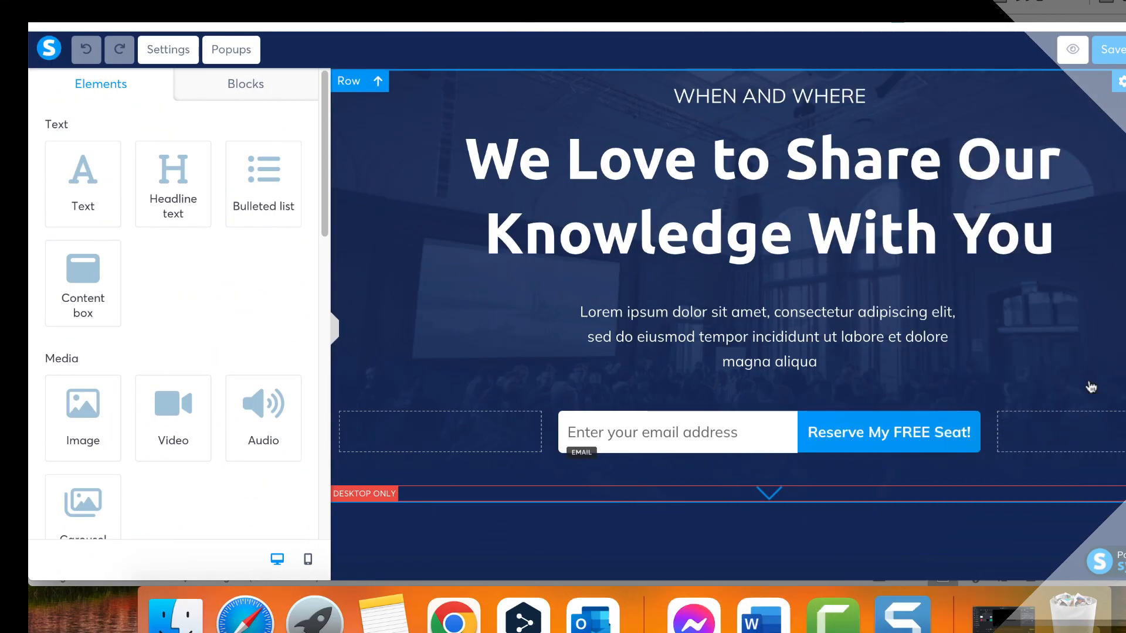
Drag a Video element from the Elements panel onto the page below the hero section.
{"action": "scroll", "scroll_direction": "down", "scroll_amount": 3}
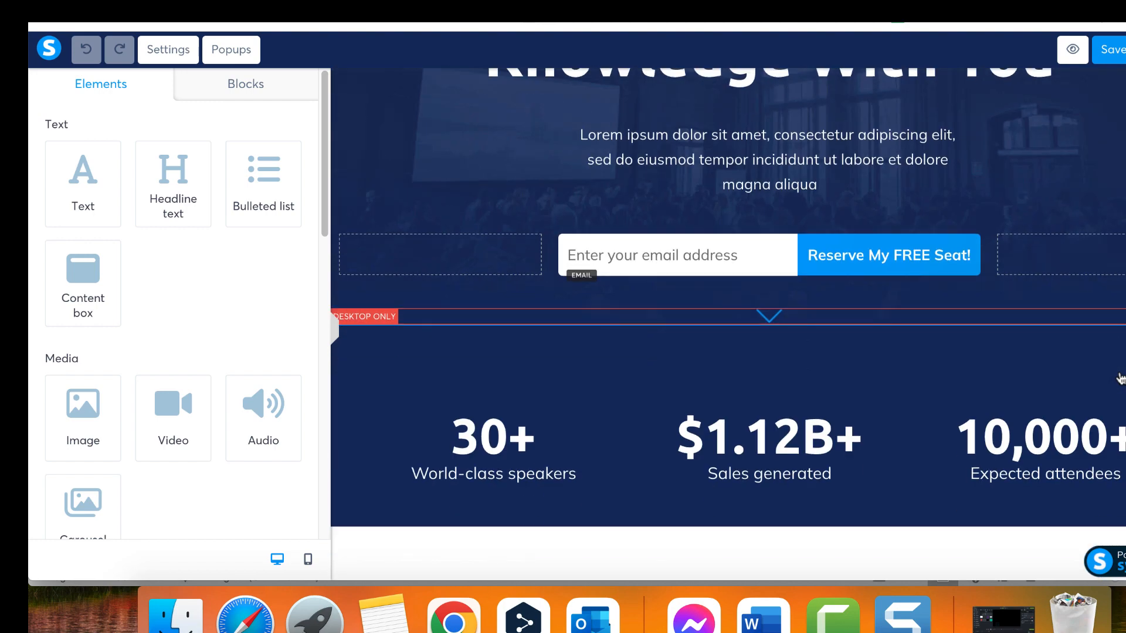
{"action": "scroll", "scroll_direction": "down", "scroll_amount": 3}
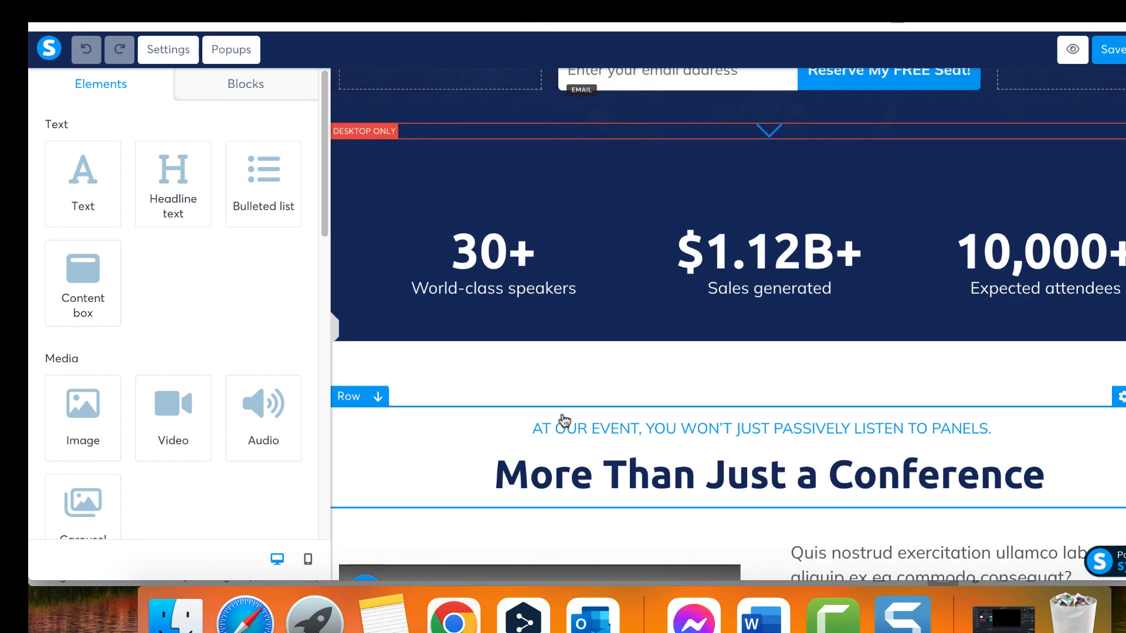
{"action": "scroll", "scroll_direction": "down", "scroll_amount": 3}
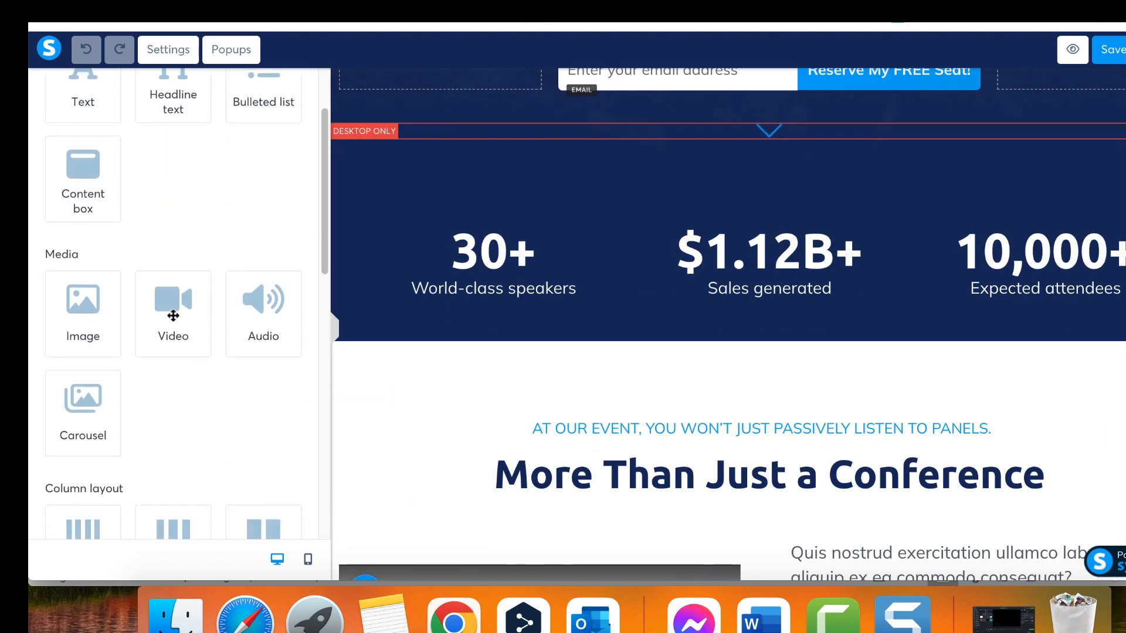
{"action": "left_click_drag", "start_coordinate": [173, 315], "coordinate": [702, 379]}
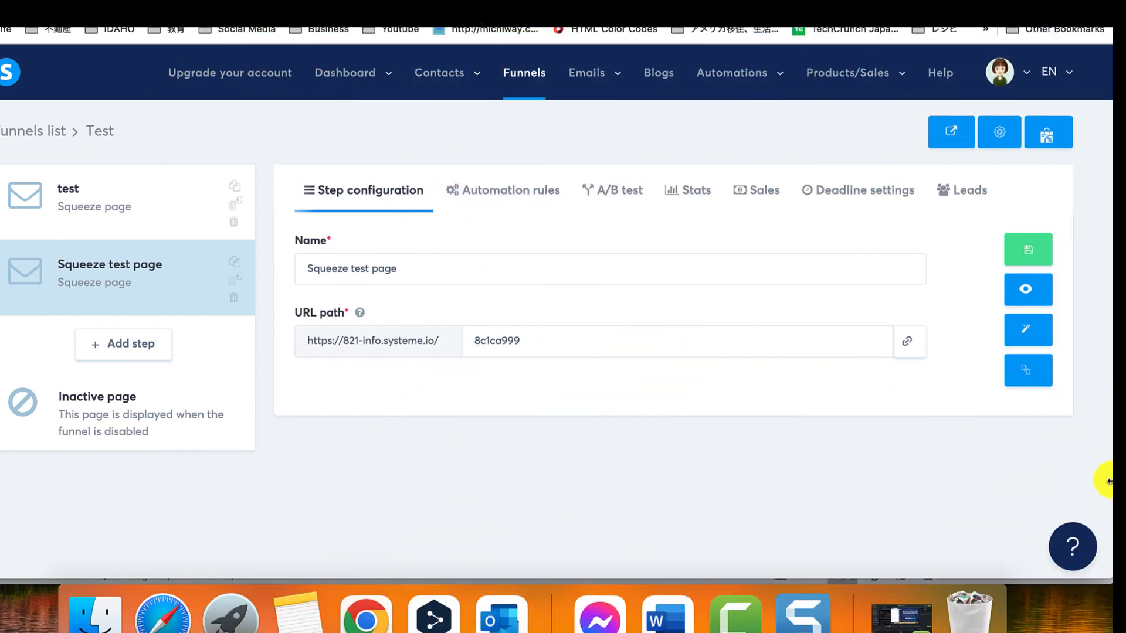
{"action": "mouse_move", "coordinate": [1028, 330]}
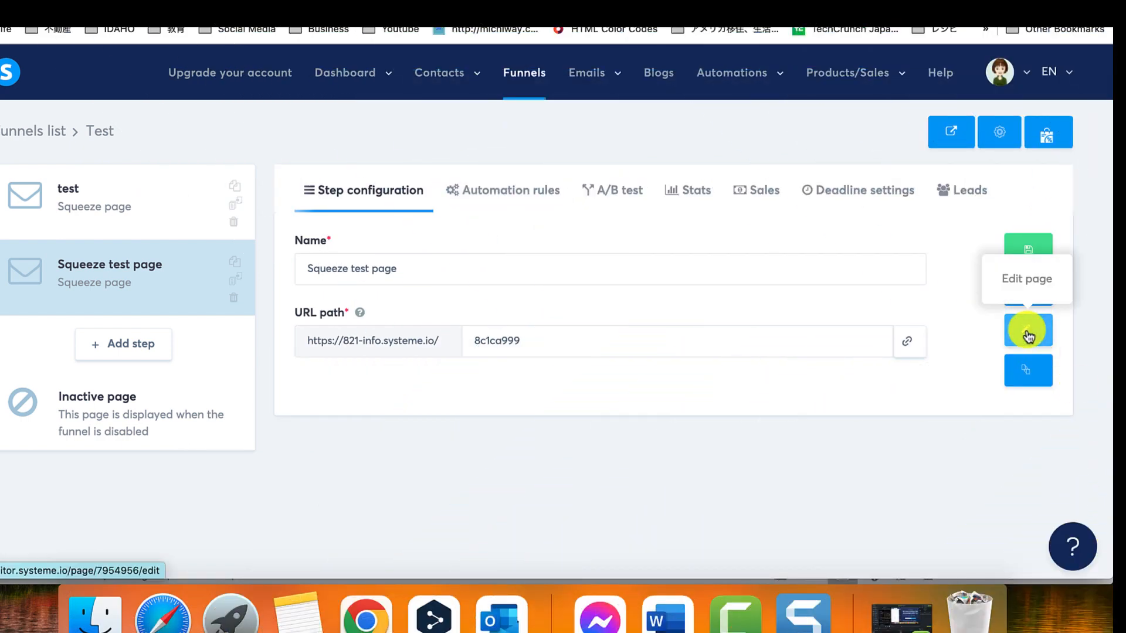
Open the Squeeze test page in the page editor via the pencil Edit page button.
{"action": "left_click", "coordinate": [1028, 331]}
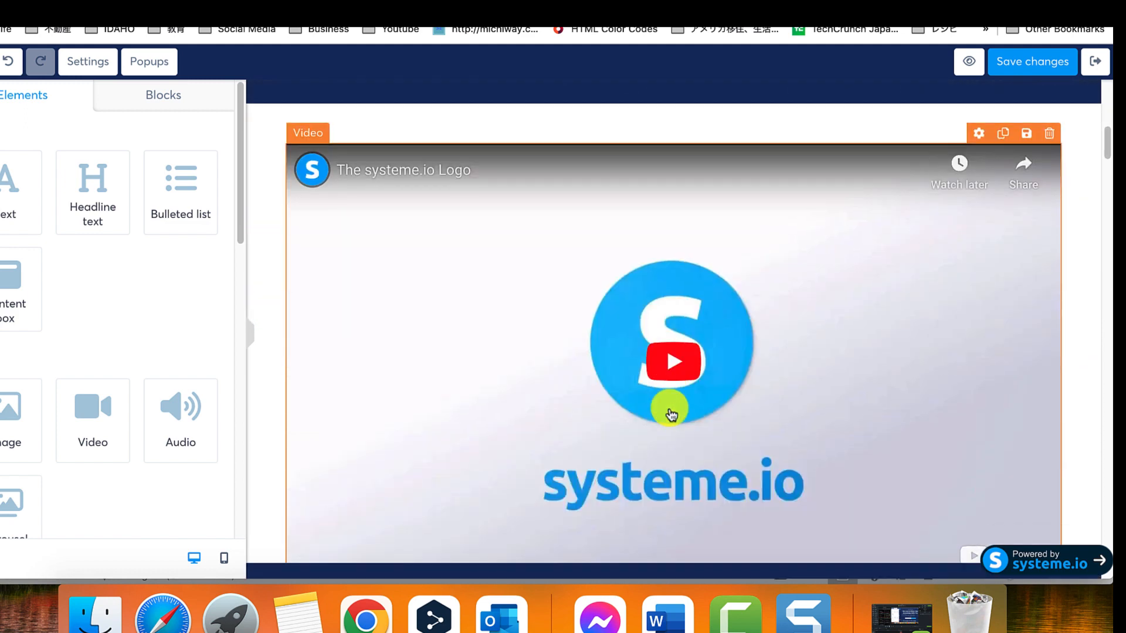
Change the video element's type from Direct link through Custom embed to Upload file.
{"action": "scroll", "scroll_direction": "down", "scroll_amount": 3}
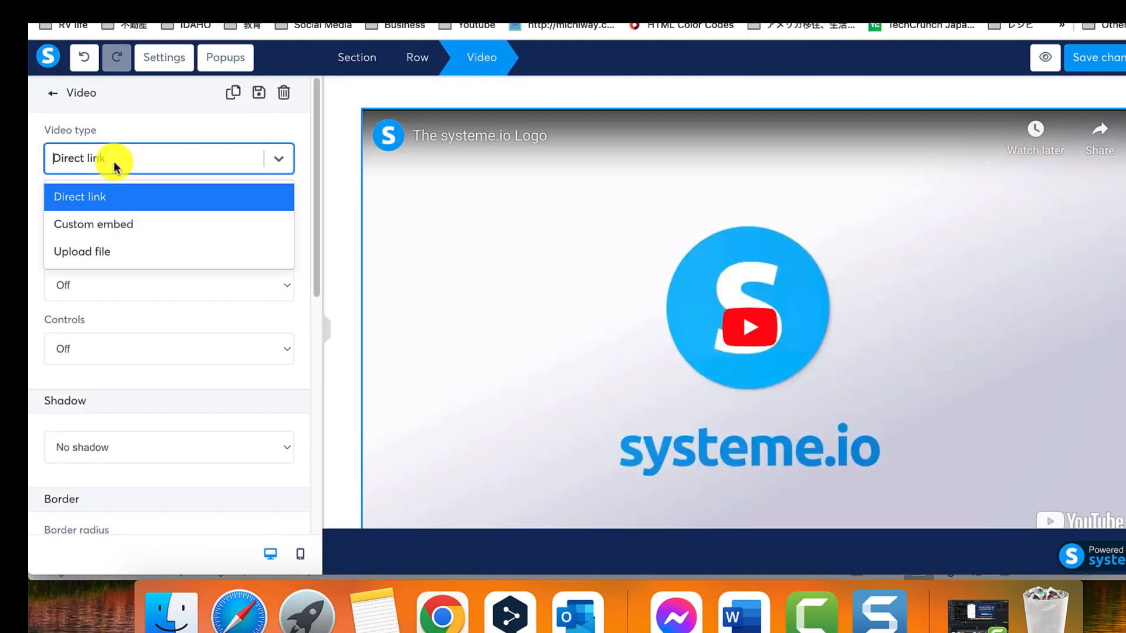
{"action": "left_click", "coordinate": [80, 197]}
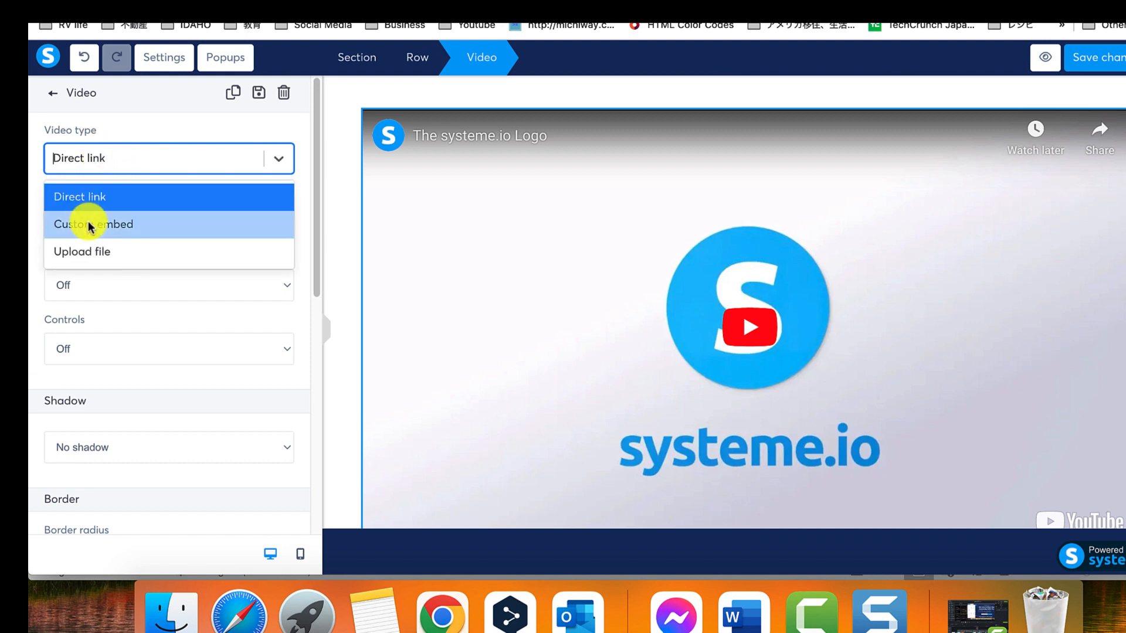
{"action": "left_click", "coordinate": [93, 224]}
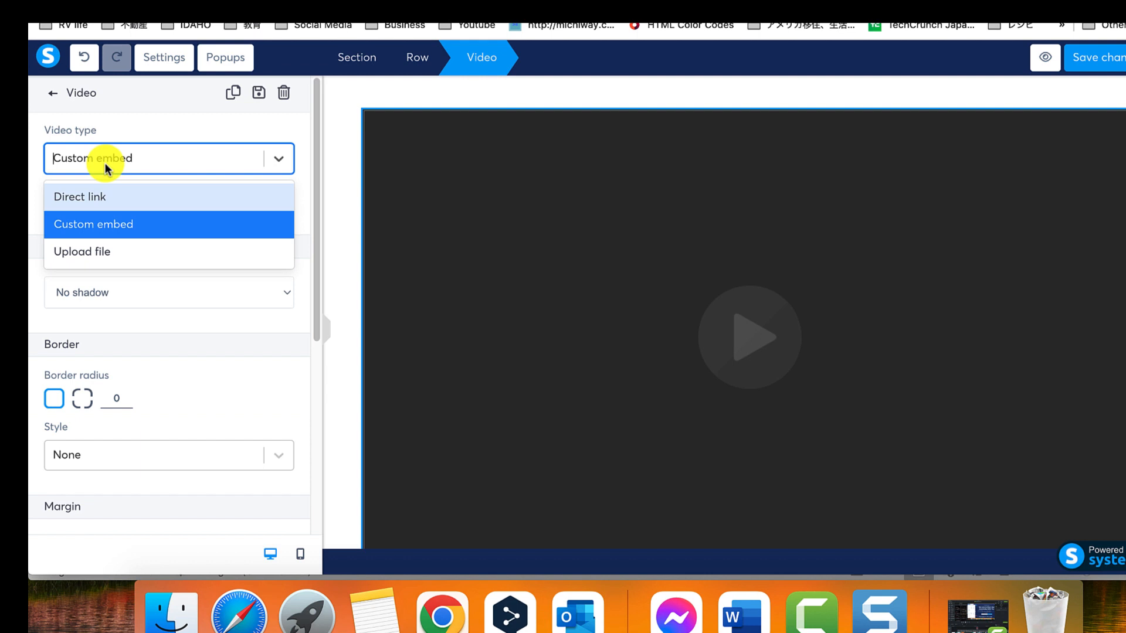
{"action": "left_click", "coordinate": [93, 224]}
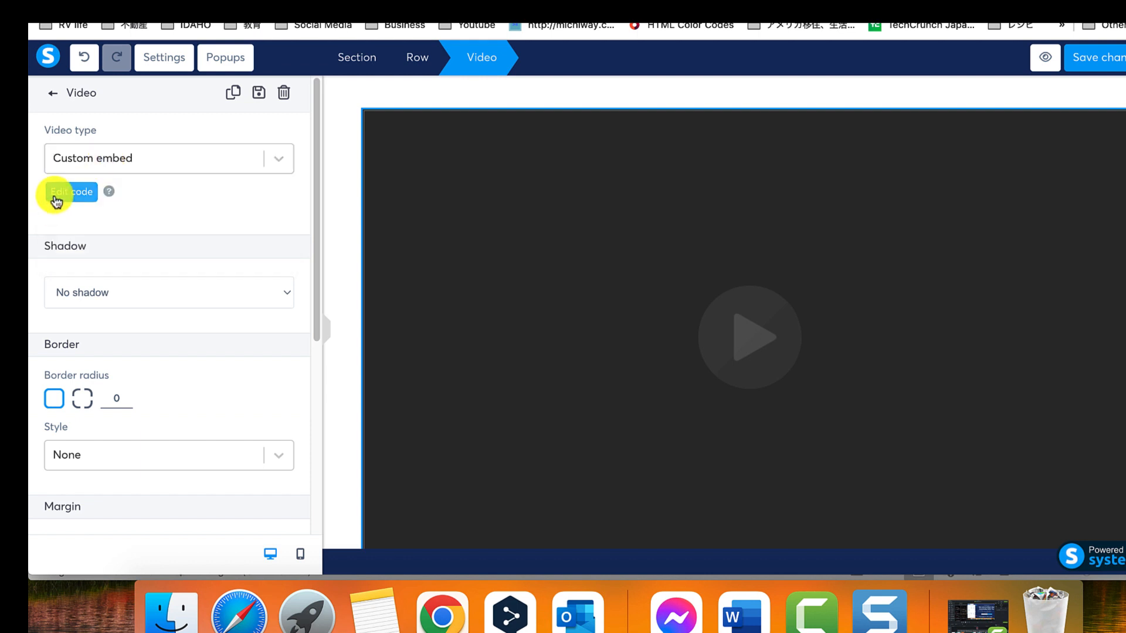
{"action": "left_click", "coordinate": [70, 192]}
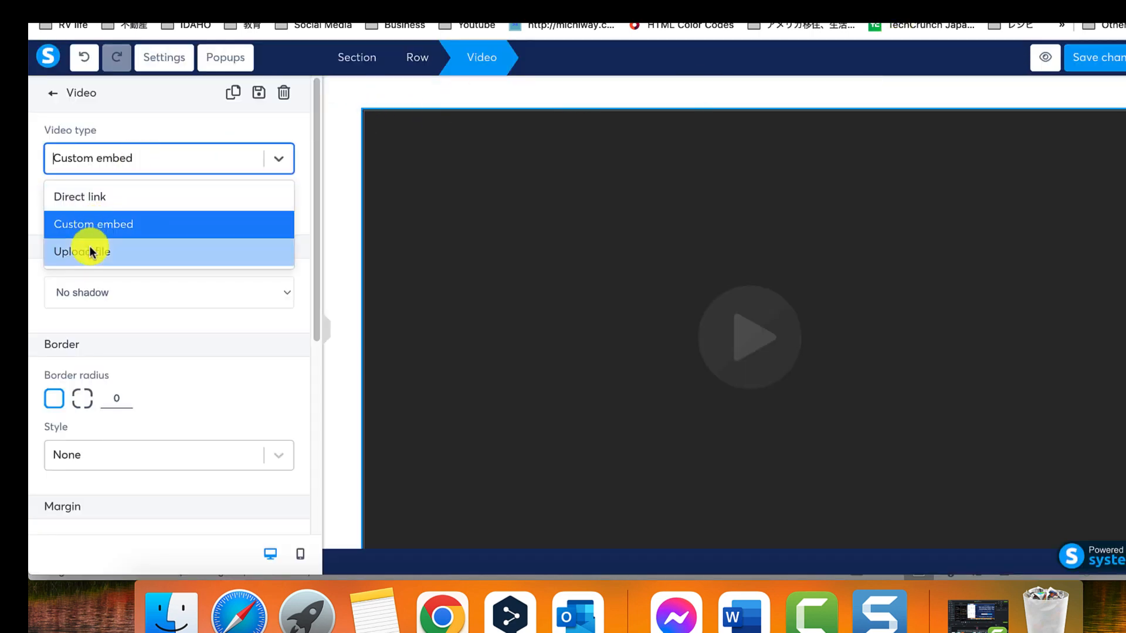
{"action": "left_click", "coordinate": [82, 251]}
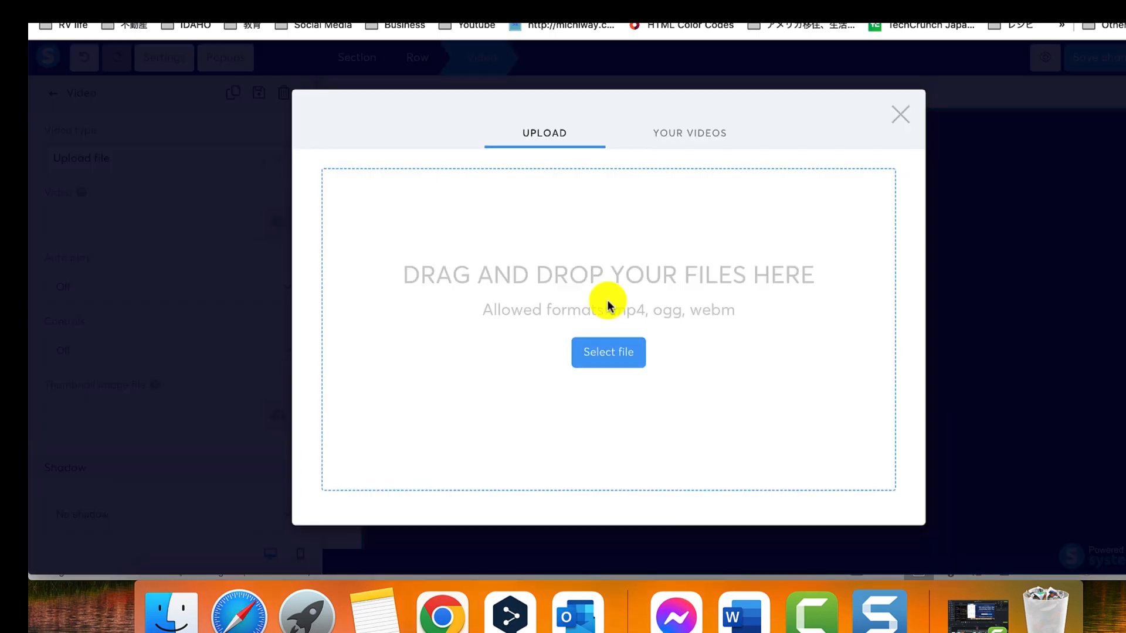
Set the video to the 'How To Build A Custom Login Page on Systeme.io' YouTube tutorial.
{"action": "left_click", "coordinate": [689, 132]}
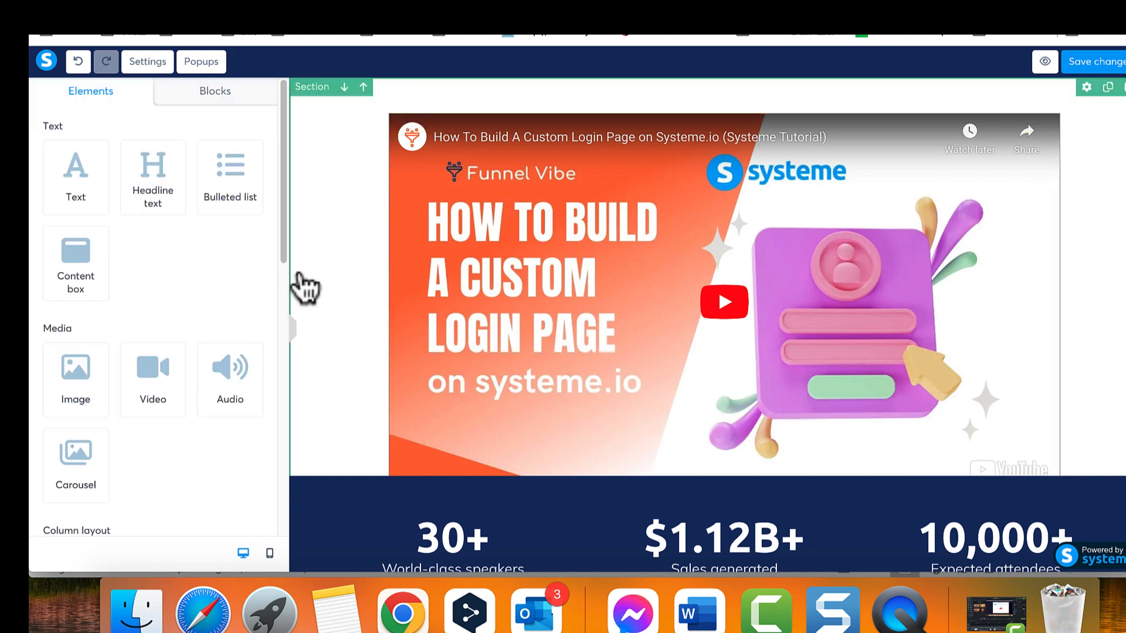
Check the video's Direct link and Auto play On settings, then preview the squeeze page.
{"action": "left_click", "coordinate": [724, 300]}
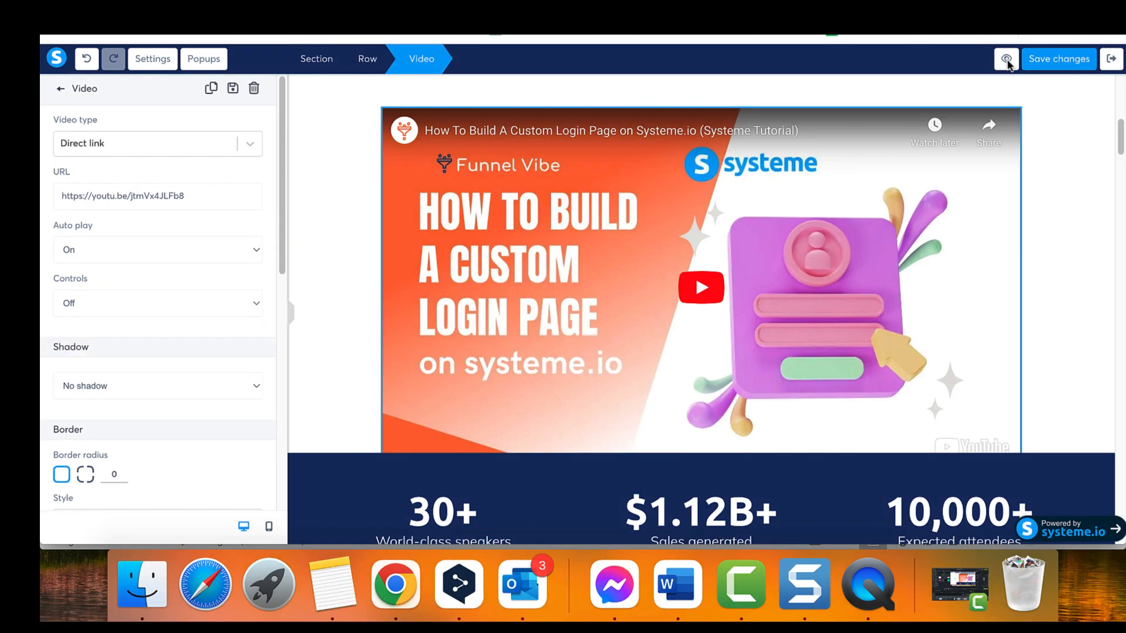
{"action": "left_click", "coordinate": [1006, 59]}
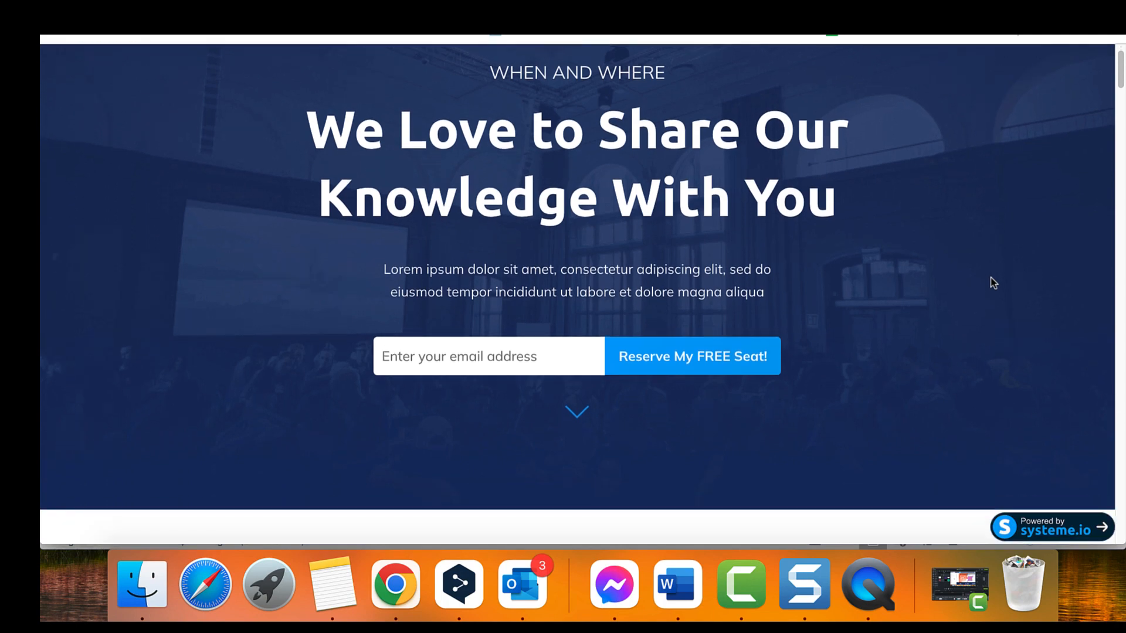
{"action": "scroll", "scroll_direction": "down", "scroll_amount": 3}
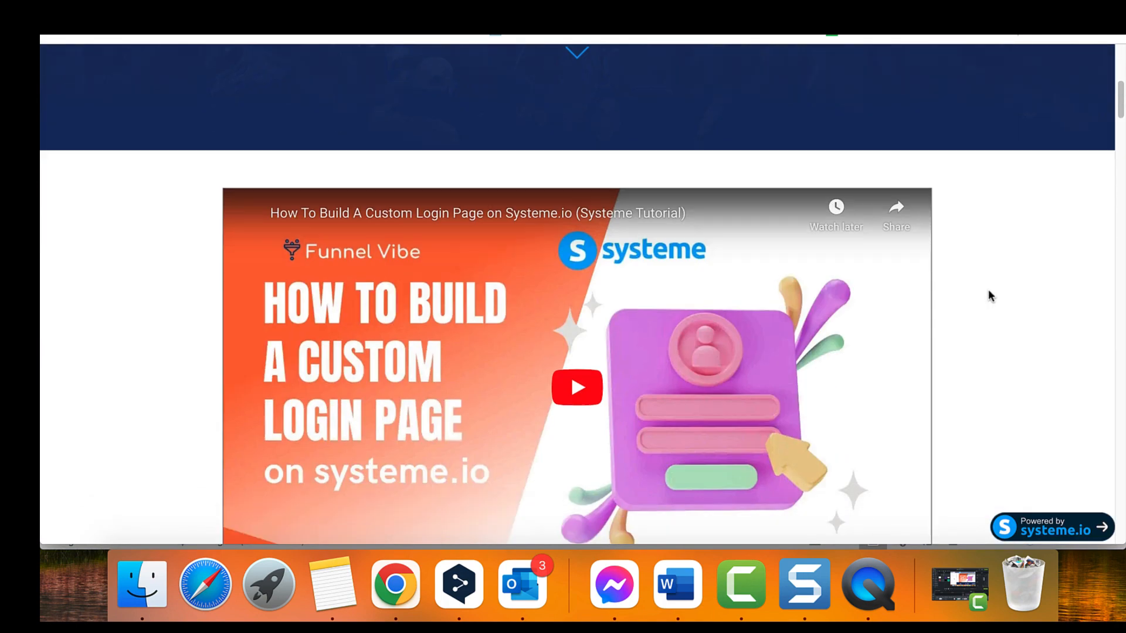
{"action": "scroll", "scroll_direction": "down", "scroll_amount": 3}
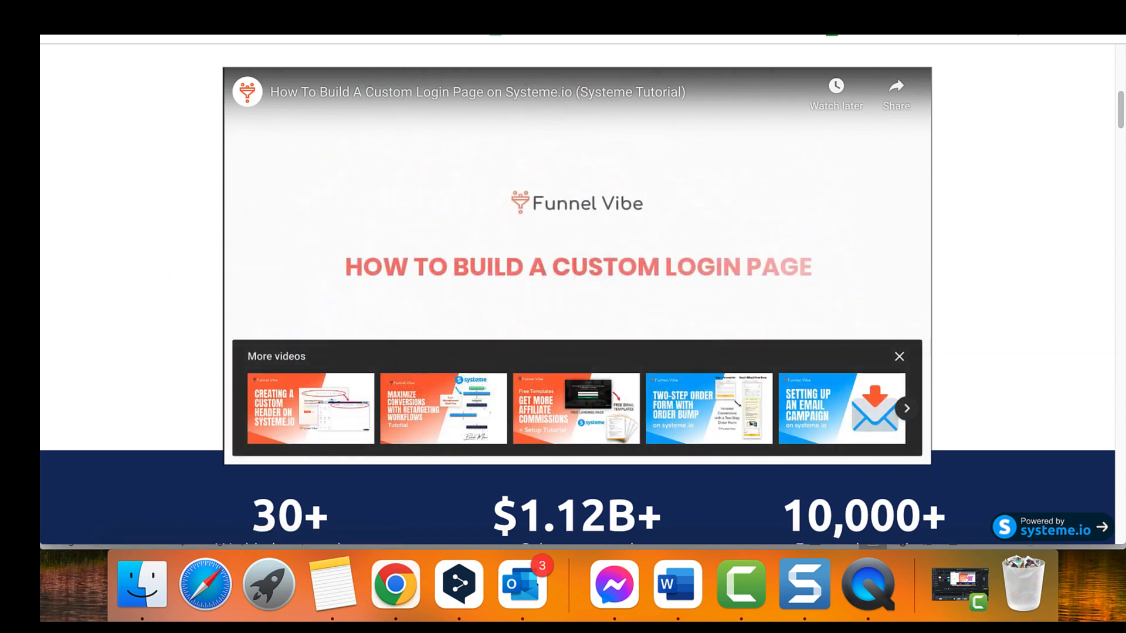
{"action": "scroll", "scroll_direction": "down", "scroll_amount": 3}
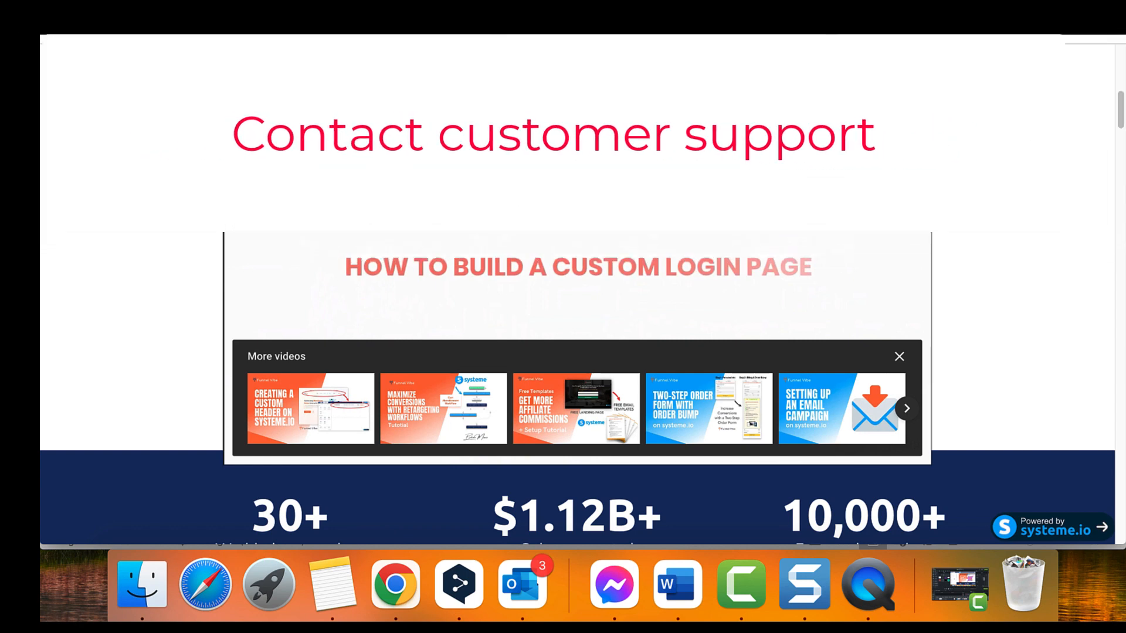